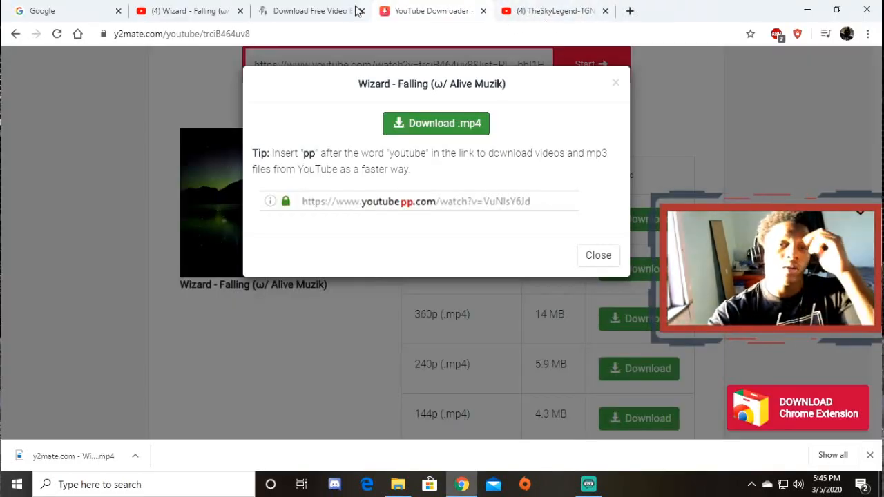
# - Close the extra Download Free Video tab and open a new browser tab
pyautogui.click(356, 10)
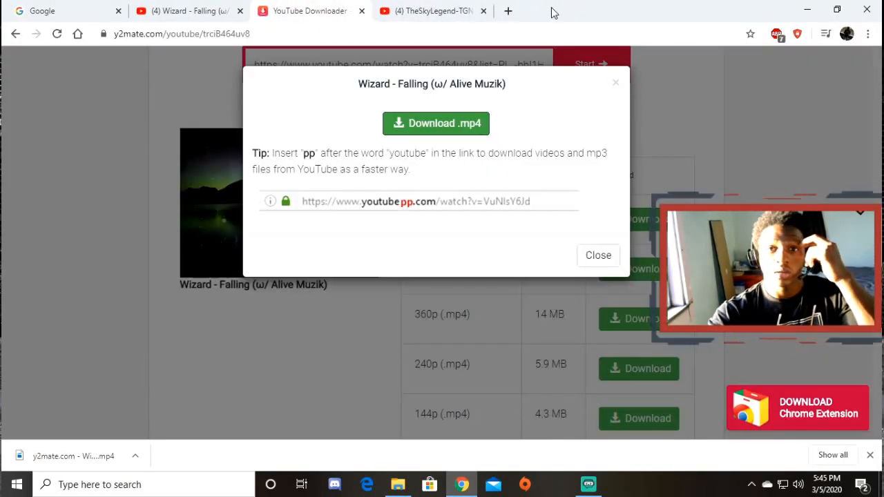
pyautogui.click(508, 10)
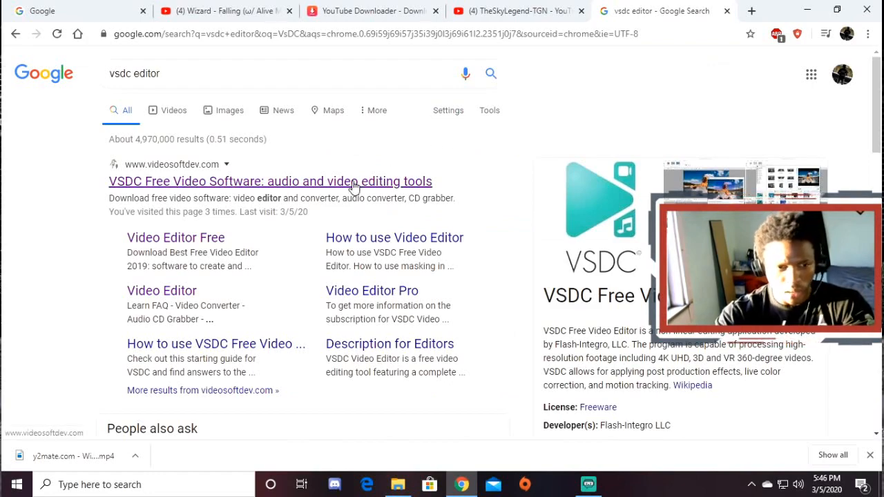
# - Visit the VSDC free video editor site, then minimise Chrome to the desktop
pyautogui.click(270, 180)
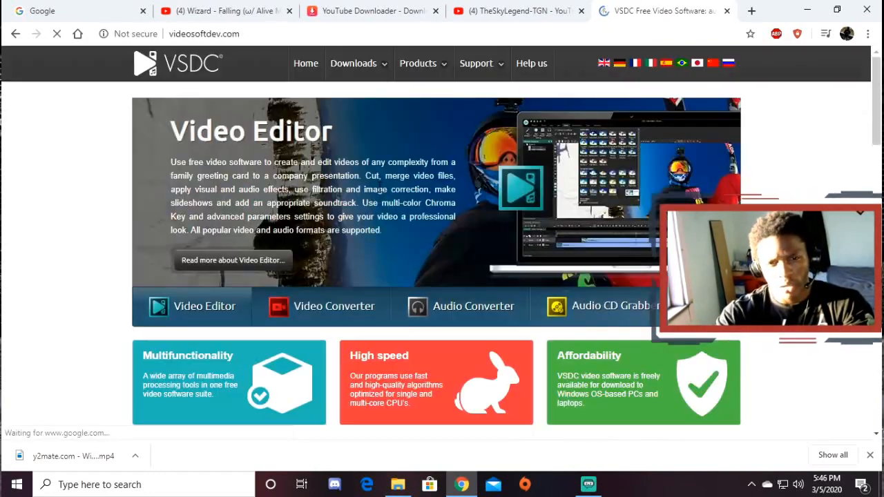
pyautogui.scroll(-3)
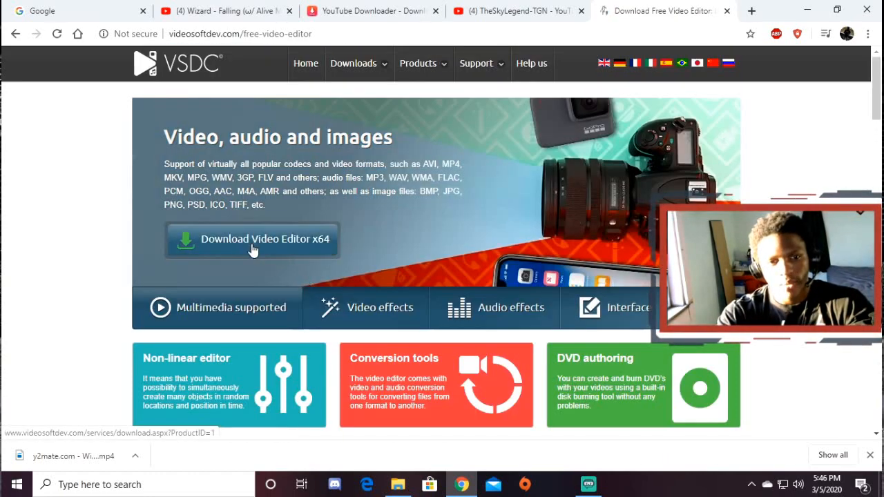
pyautogui.moveTo(403, 177)
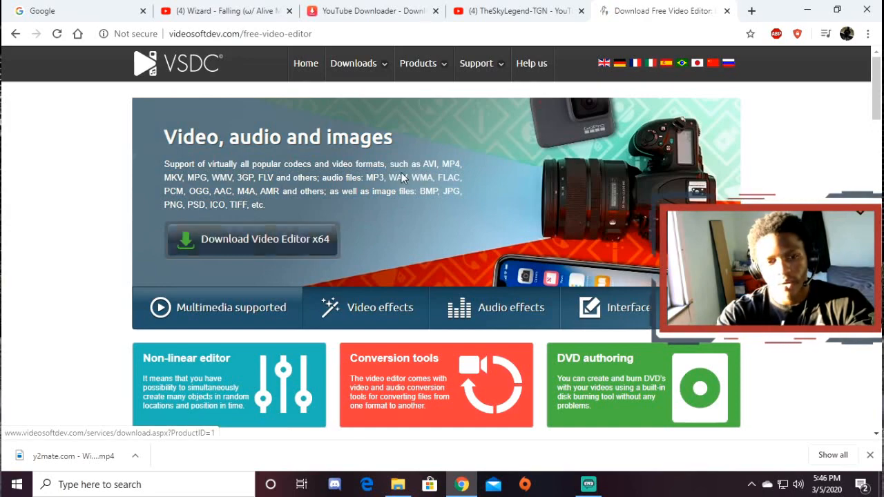
pyautogui.click(515, 11)
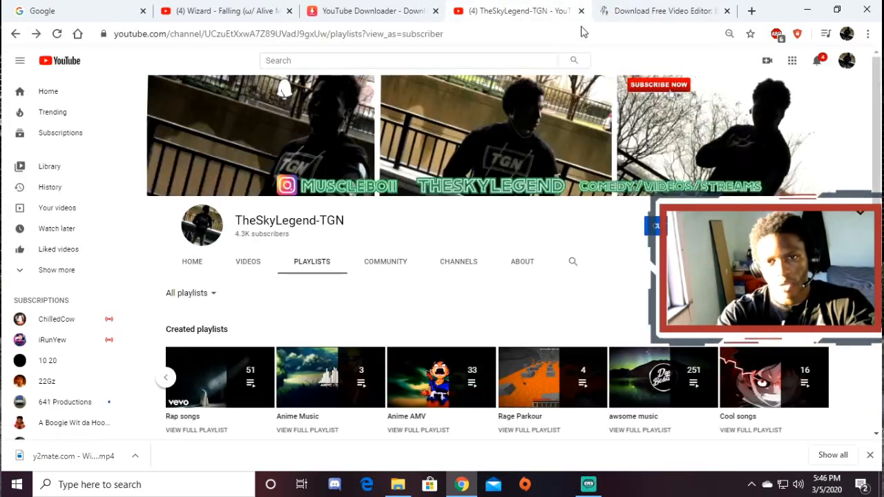
pyautogui.click(751, 10)
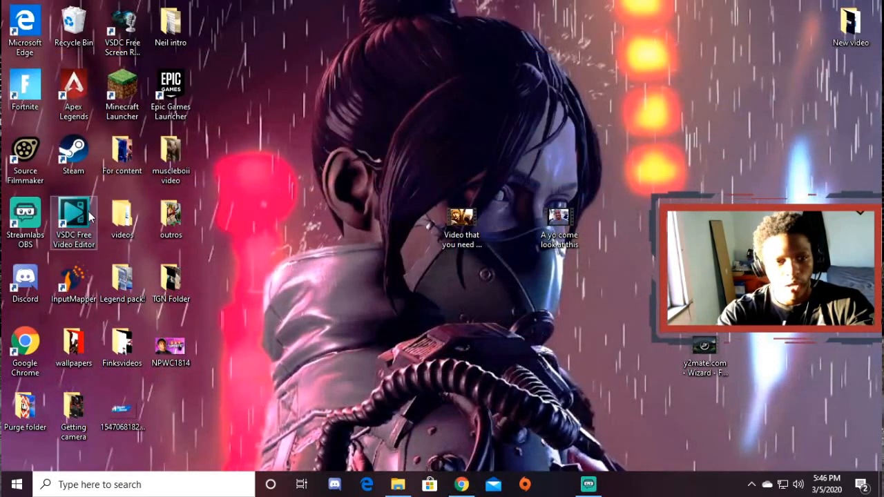
# - Launch VSDC Free Video Editor from its desktop shortcut
pyautogui.doubleClick(73, 218)
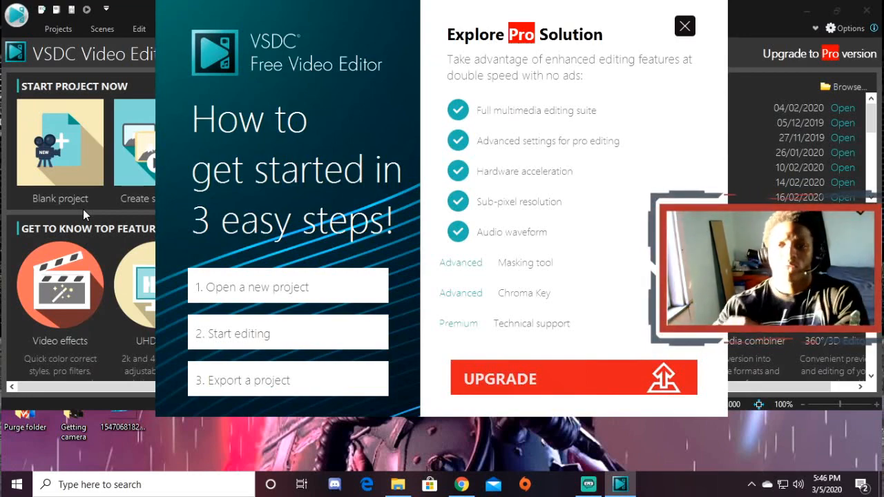
# - Dismiss the Pro promo and import 'Video that you need to edit' as a new project
pyautogui.click(684, 26)
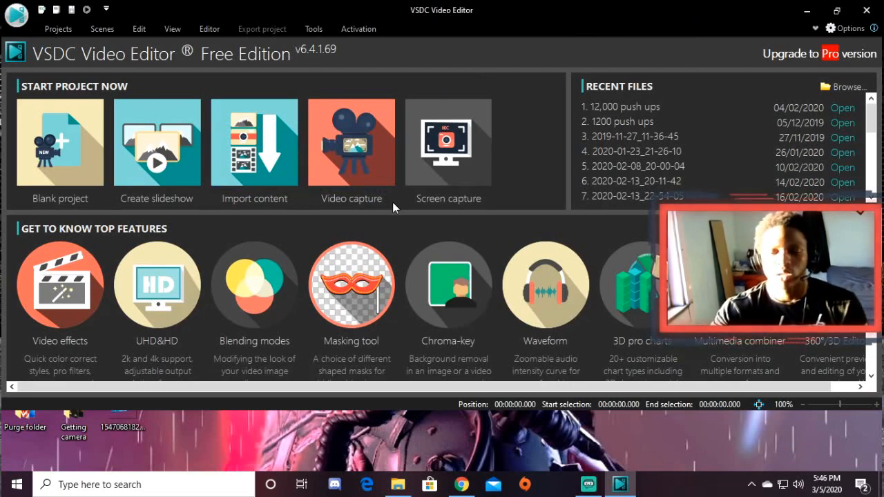
pyautogui.click(254, 143)
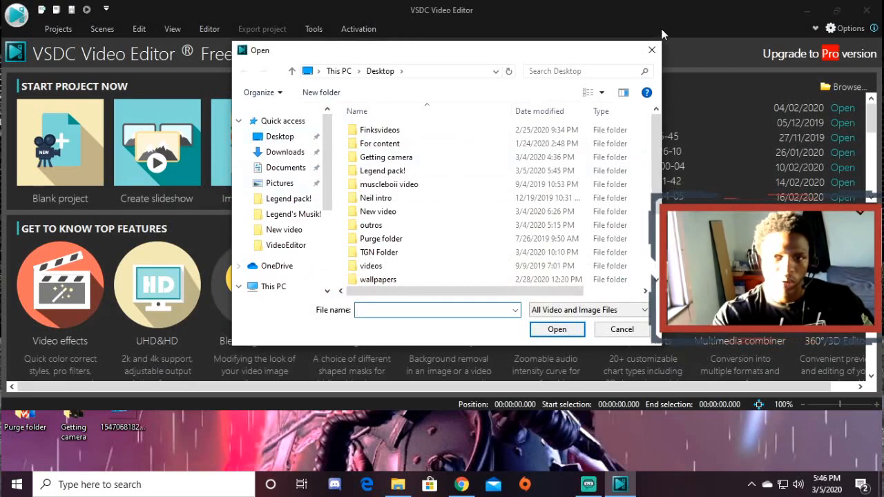
pyautogui.click(620, 330)
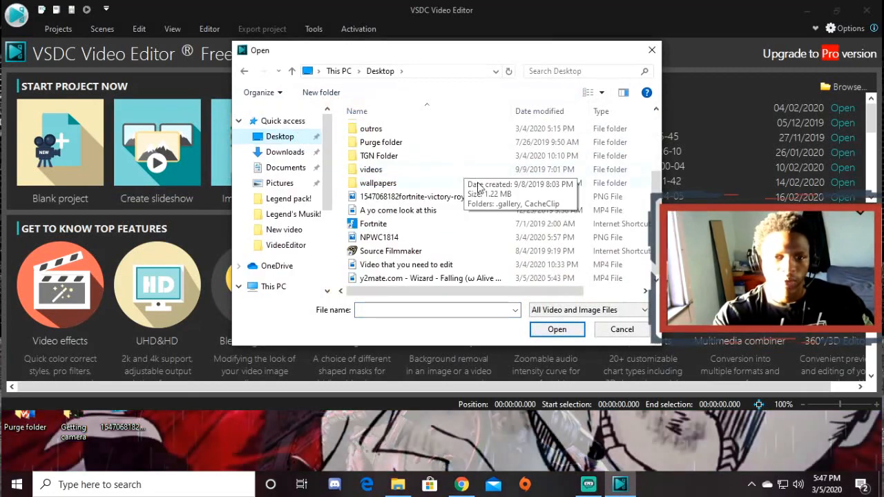
pyautogui.click(406, 264)
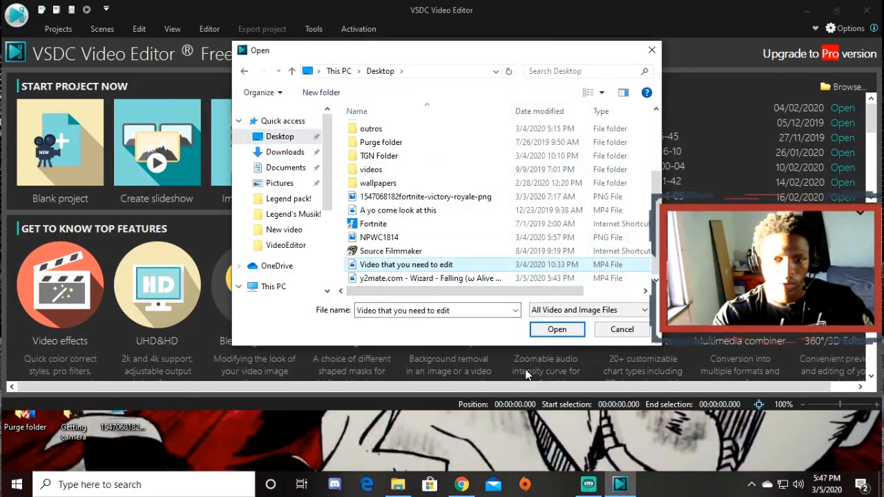
pyautogui.click(557, 329)
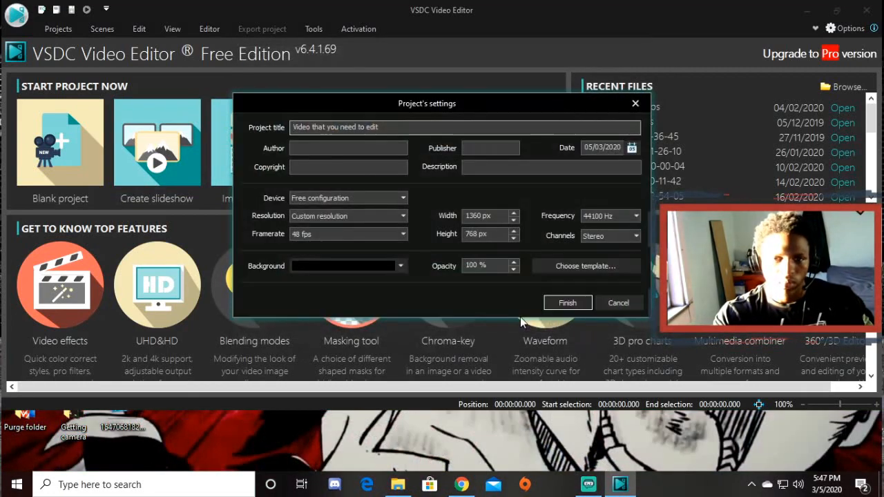
pyautogui.click(567, 302)
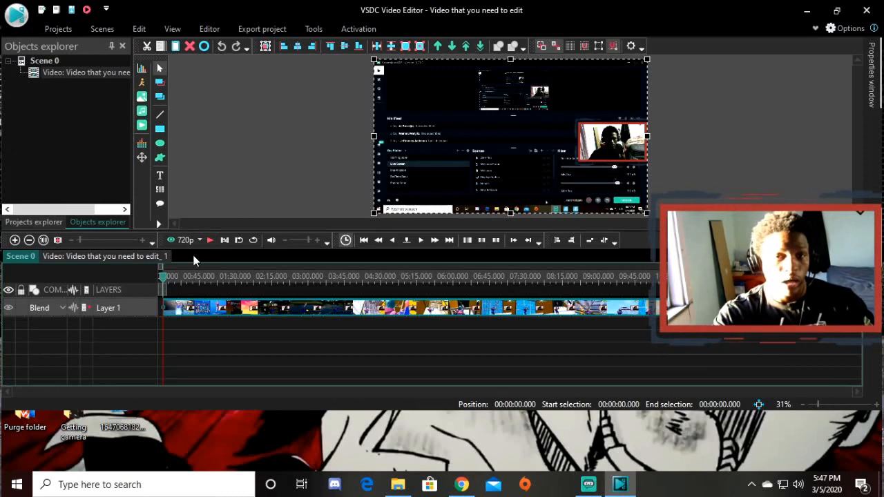
# - Scrub the gameplay clip past one and three minutes, leaving the playhead near 3:53
pyautogui.click(172, 276)
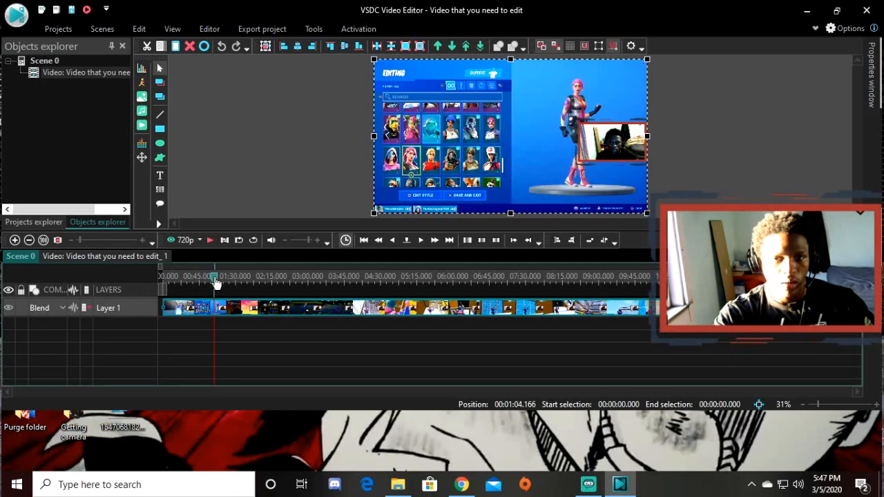
pyautogui.click(238, 276)
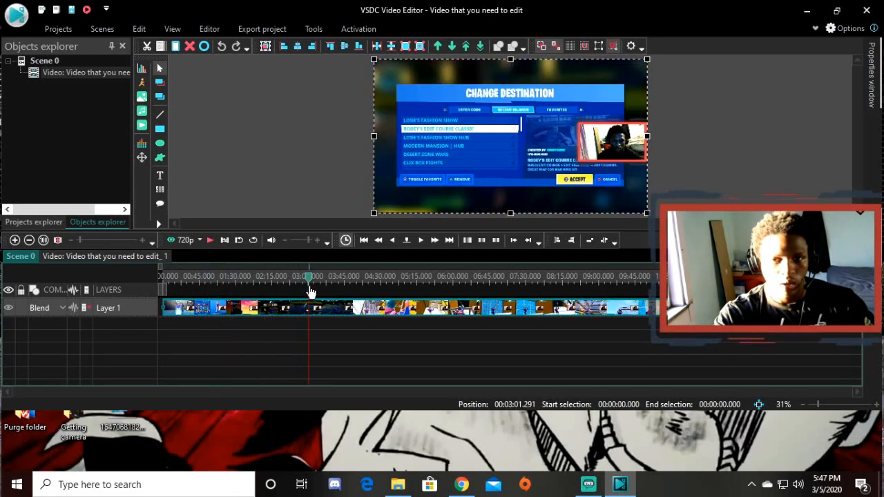
pyautogui.click(343, 283)
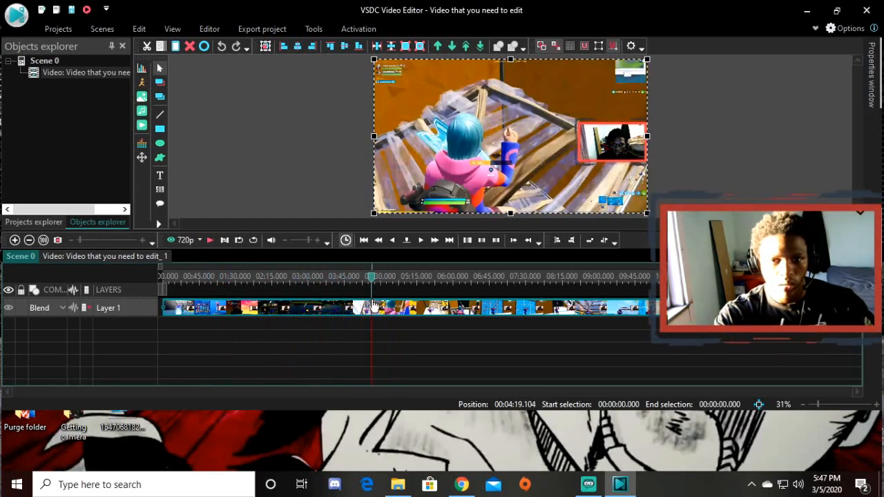
pyautogui.click(352, 307)
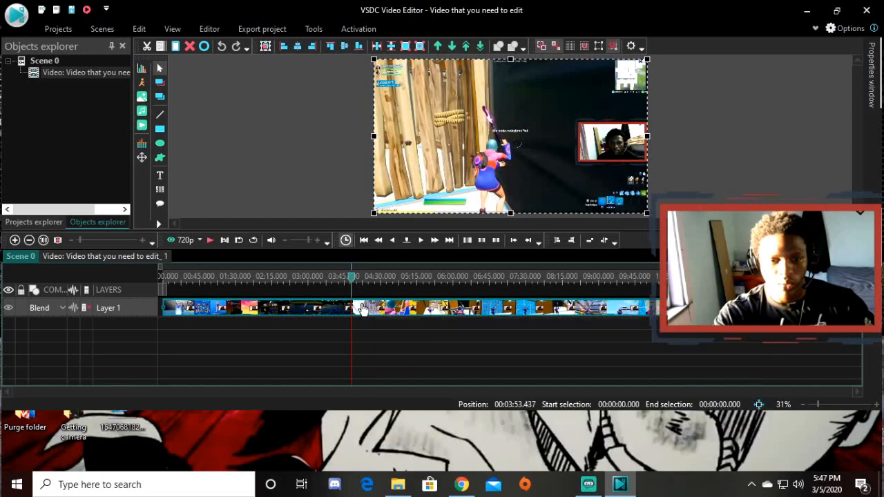
# - Cut the gameplay clip from its start to 3:53.437 using Cutting and splitting
pyautogui.rightClick(363, 307)
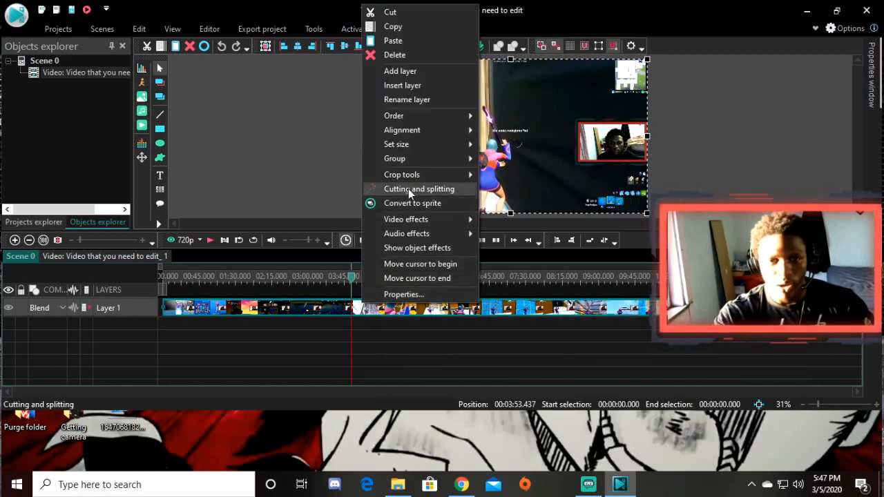
pyautogui.click(418, 189)
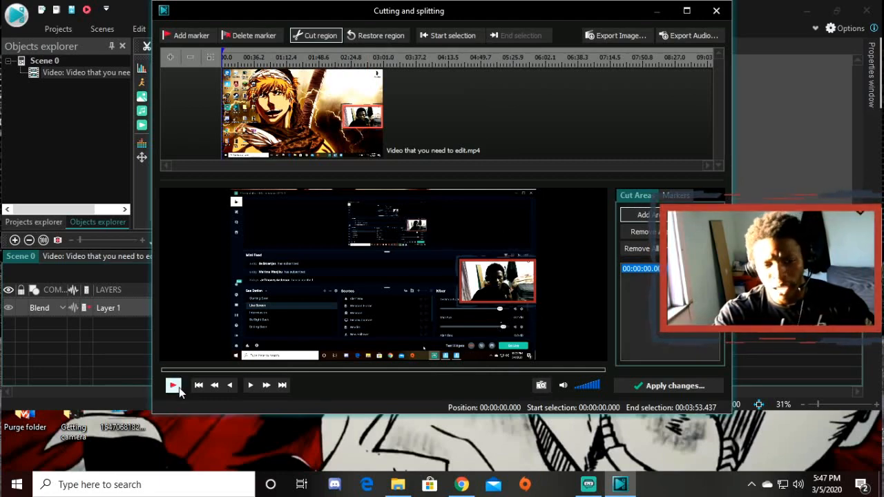
pyautogui.click(173, 386)
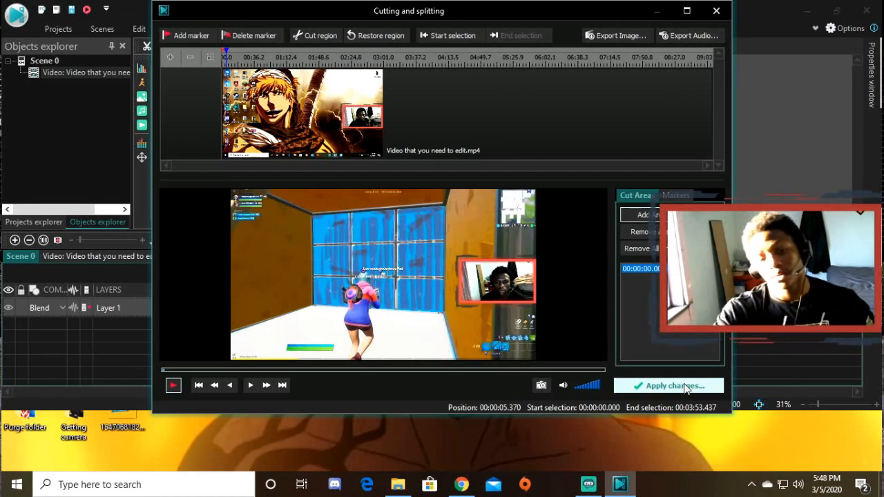
pyautogui.click(669, 386)
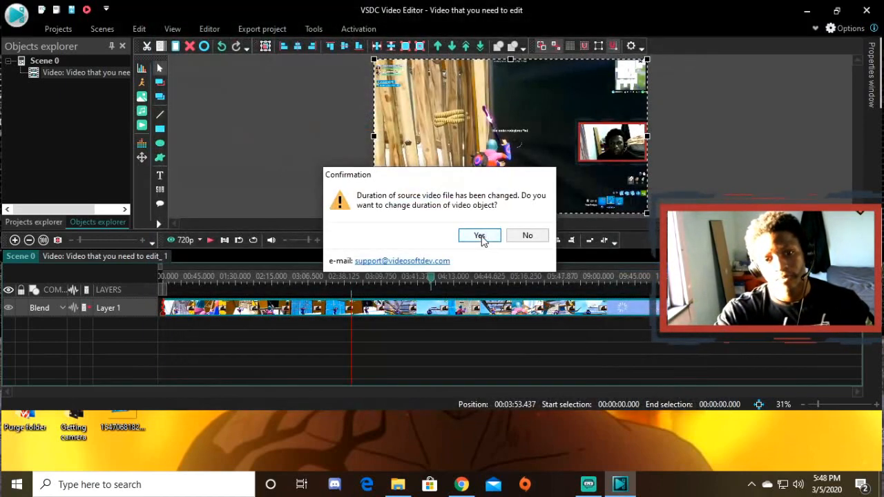
# - Accept the duration change so the trimmed clip lasts 3:49.083, then preview it
pyautogui.click(479, 236)
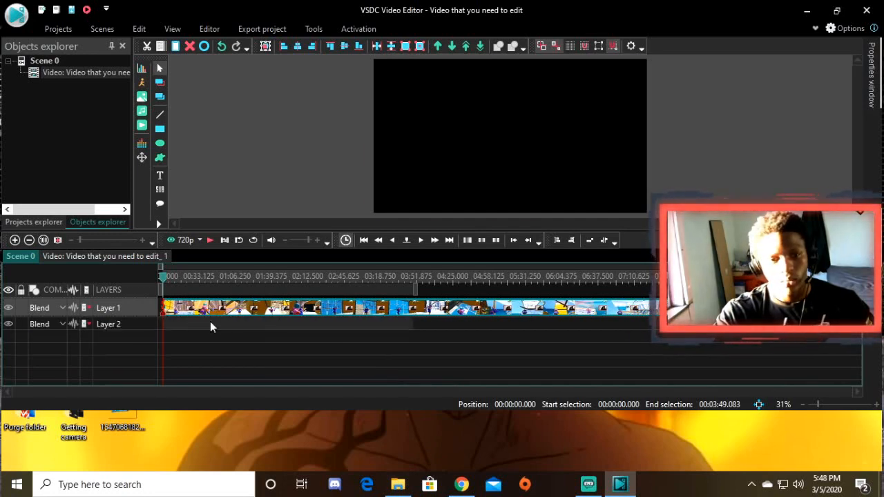
pyautogui.click(210, 239)
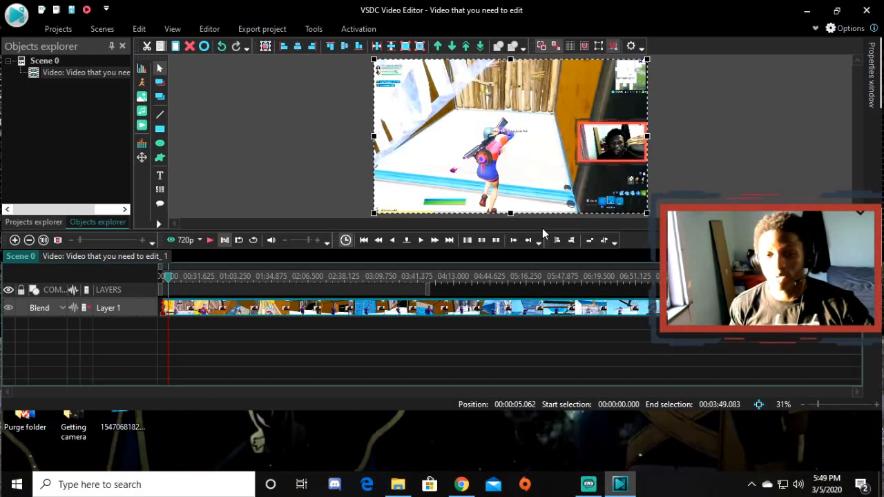
pyautogui.click(210, 239)
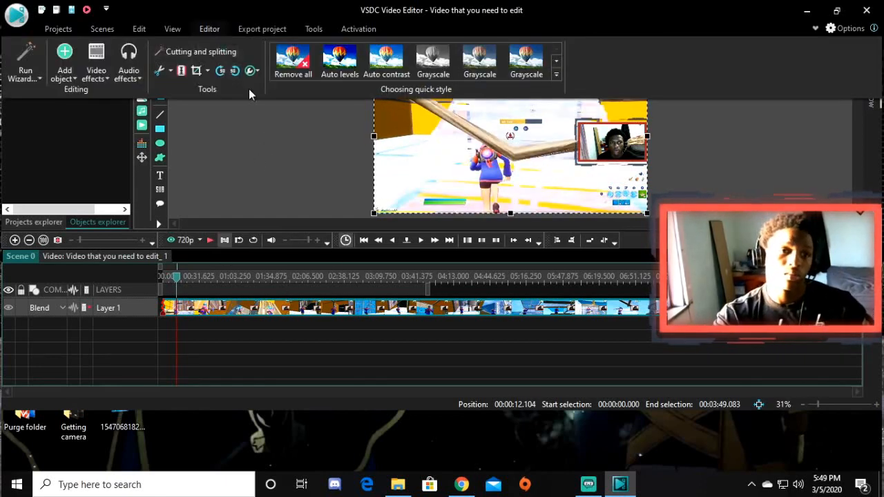
pyautogui.moveTo(181, 71)
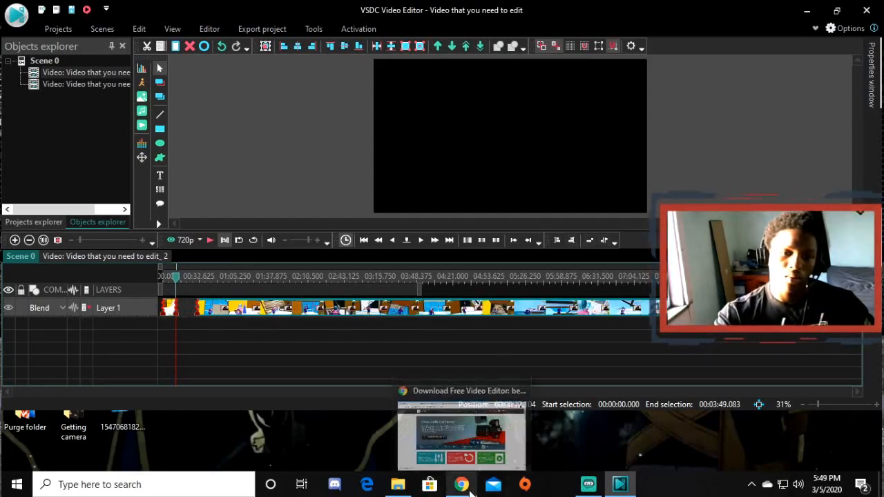
# - Paste the 'Wizard - Falling' YouTube link into y2mate and download the MP4
pyautogui.click(461, 484)
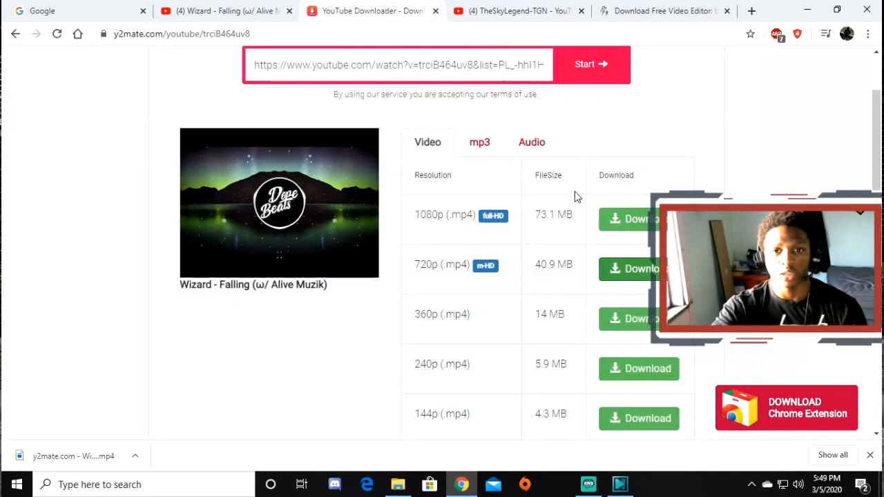
pyautogui.scroll(3)
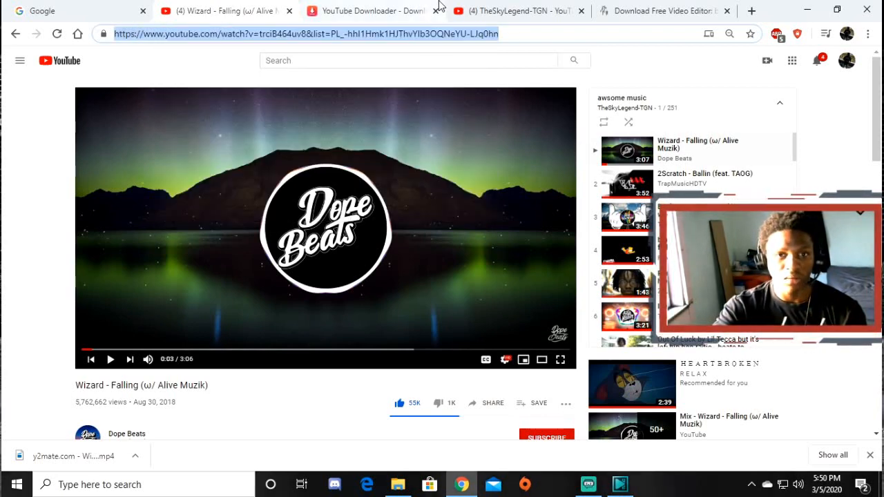
pyautogui.click(373, 11)
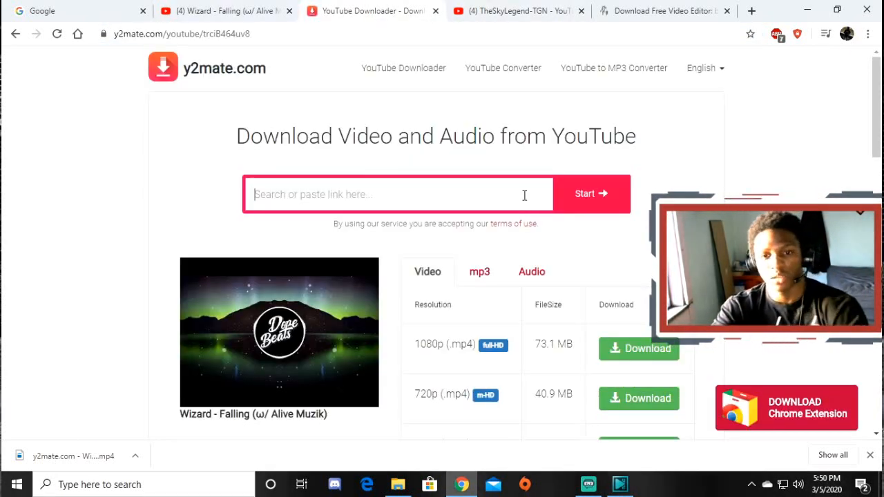
pyautogui.write('https://www.youtube.com/watch?v=trciB464uv8&list=PL_-hhl1H')
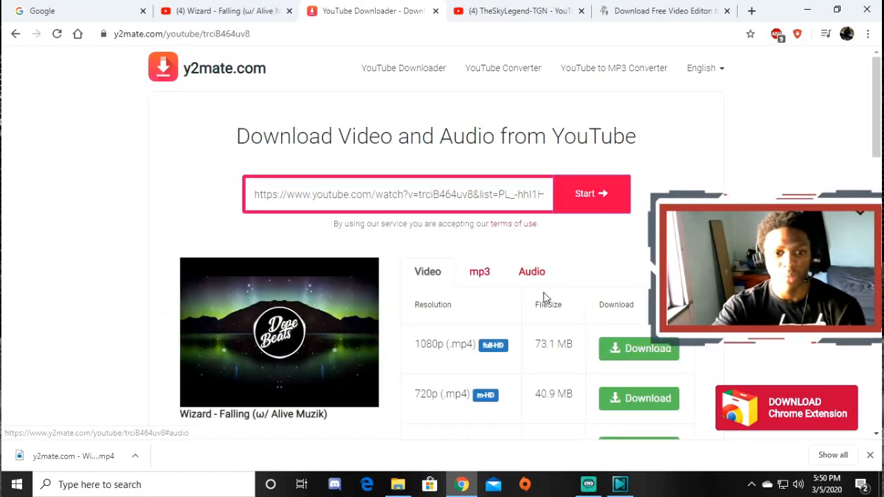
pyautogui.scroll(-3)
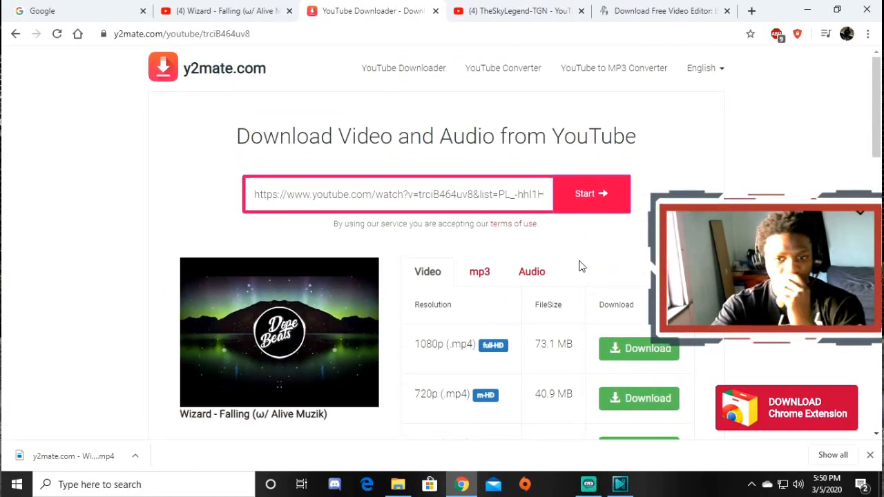
pyautogui.scroll(-3)
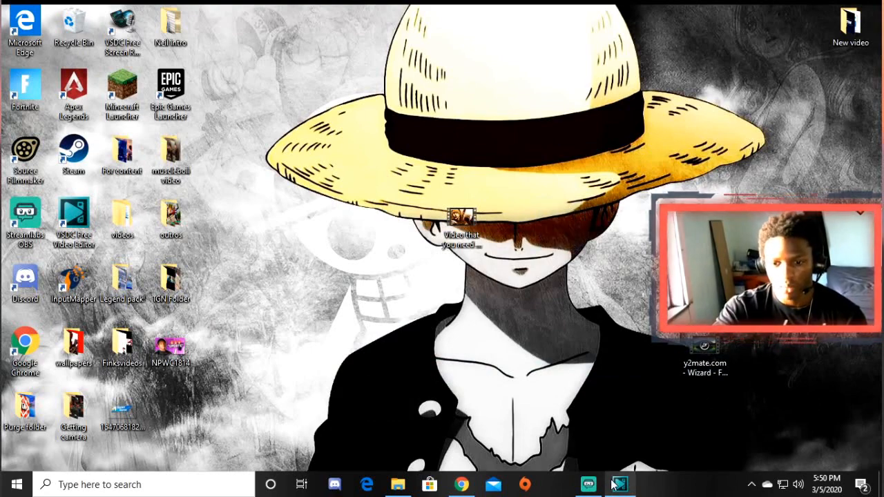
# - Return to VSDC and select the 'A yo come look at this' clip on the timeline
pyautogui.click(619, 483)
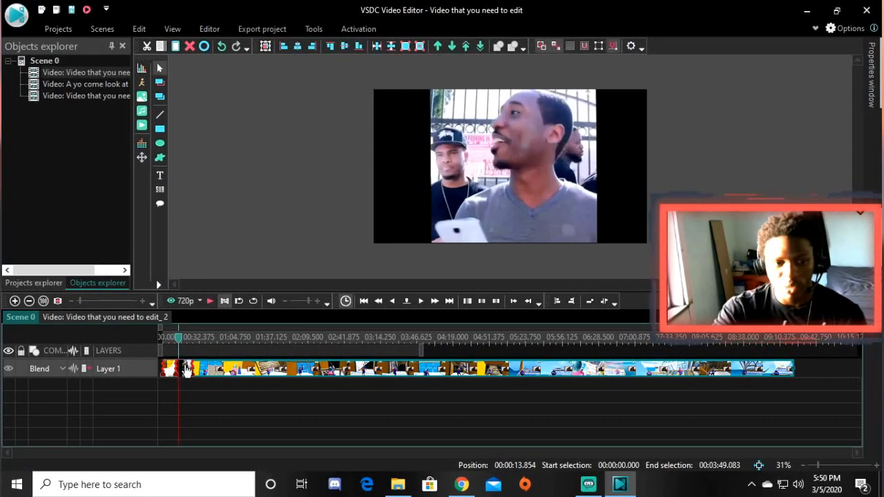
pyautogui.click(187, 368)
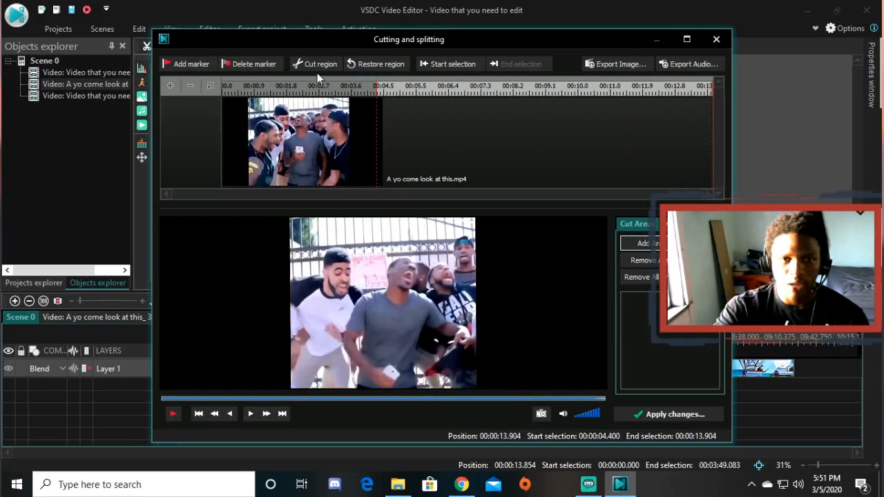
# - Apply the meme clip's 0:04.4–0:13.9 cut and accept the duration change
pyautogui.click(668, 414)
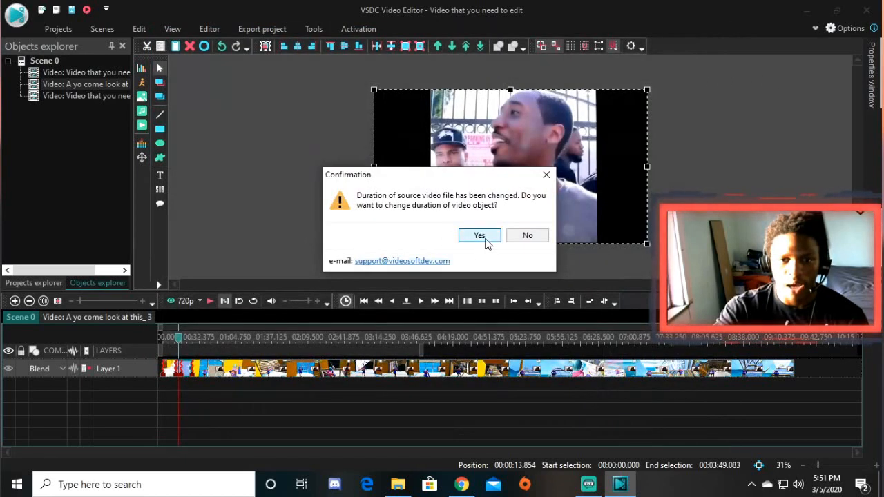
pyautogui.click(479, 235)
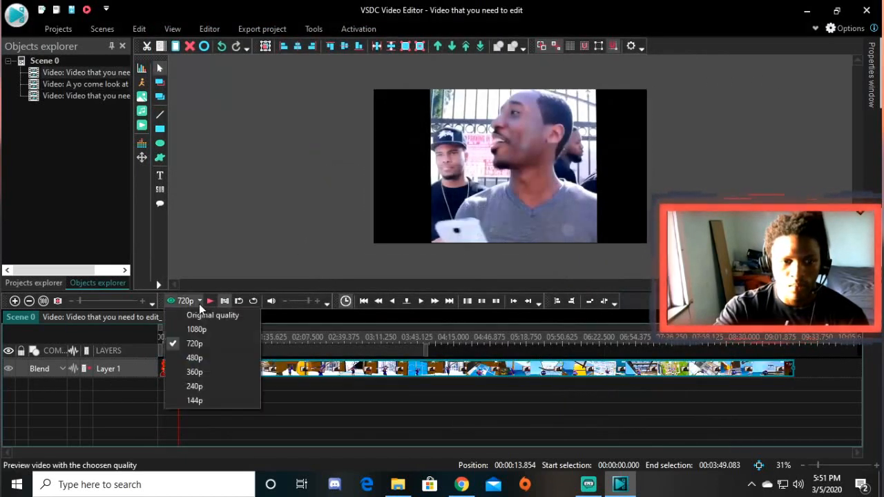
pyautogui.click(211, 300)
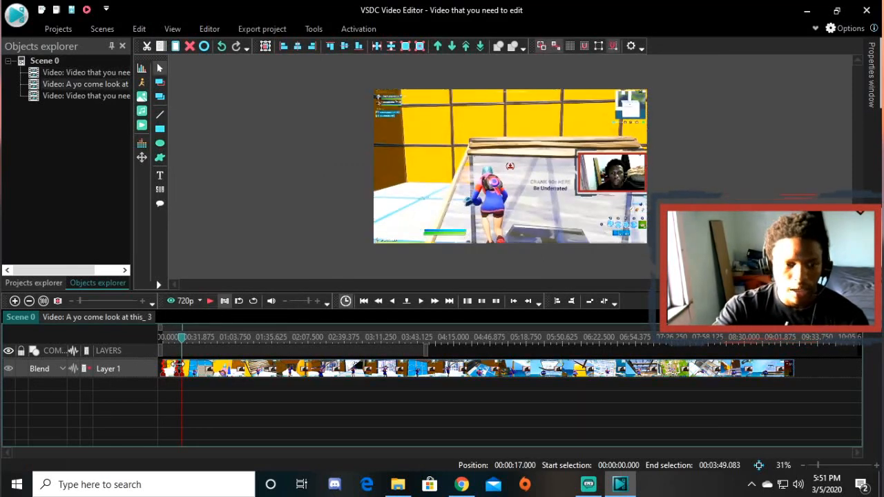
# - Delete the meme clip via its right-click menu, leaving only the gameplay video
pyautogui.rightClick(194, 368)
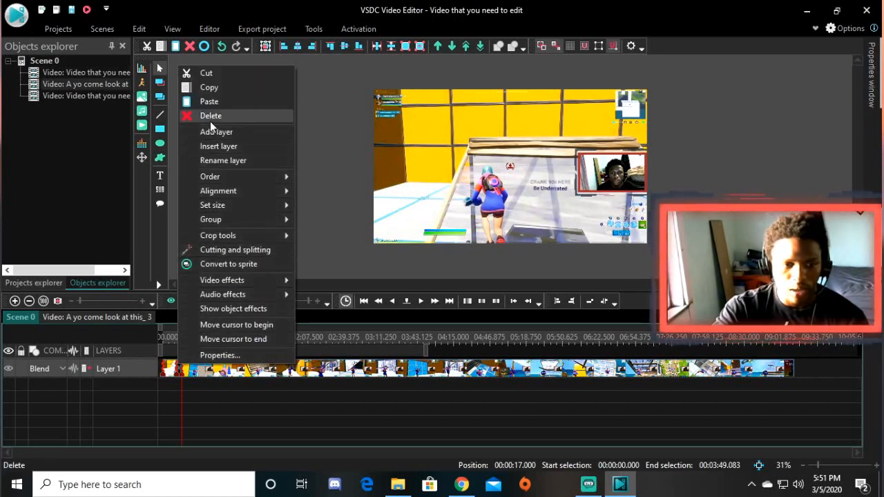
pyautogui.click(211, 116)
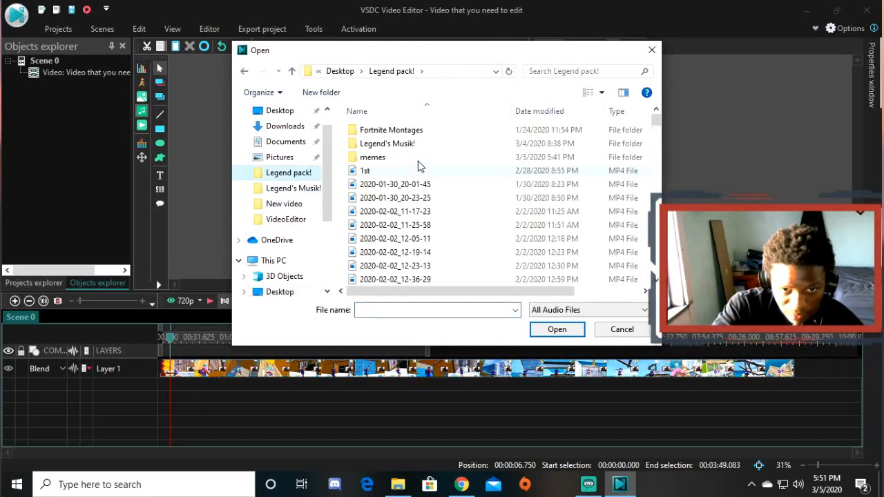
# - Import the y2mate 'Wizard - Falling' track from the Desktop onto Layer 4
pyautogui.click(285, 151)
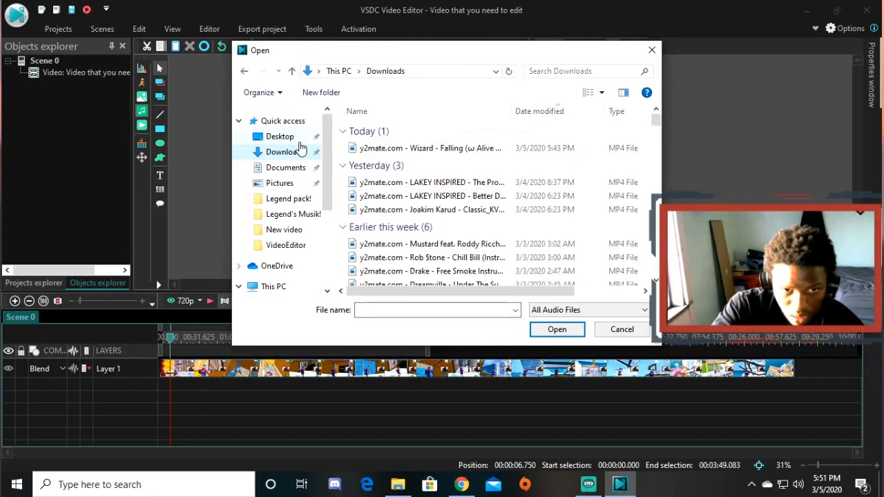
pyautogui.click(280, 136)
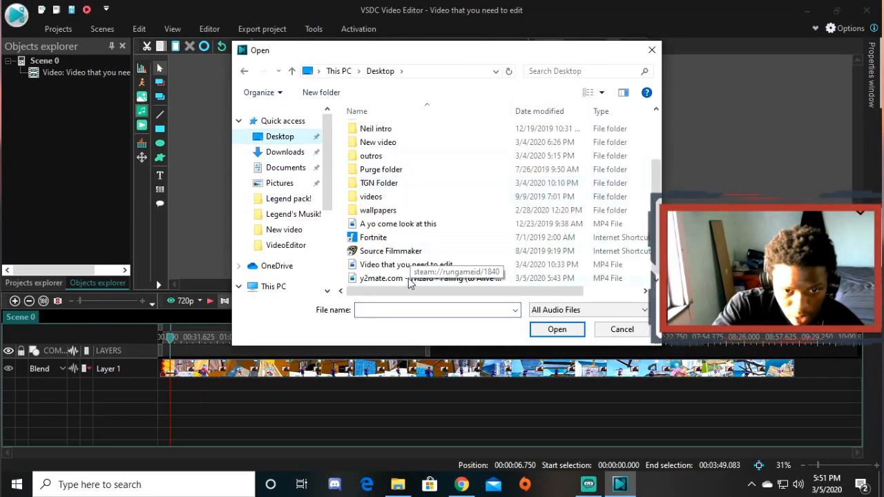
pyautogui.click(431, 278)
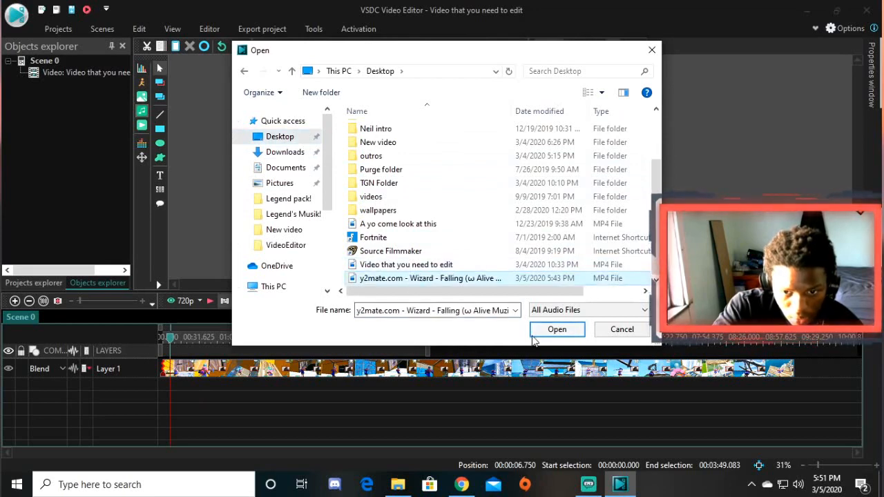
pyautogui.click(556, 329)
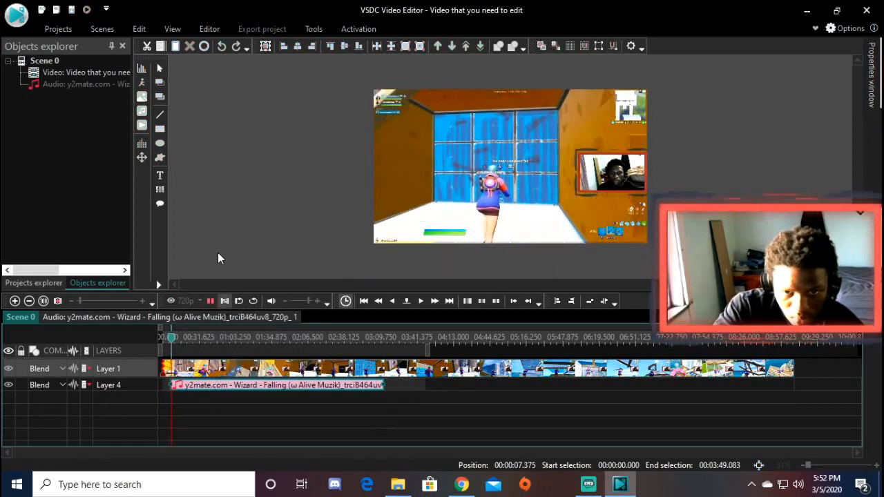
pyautogui.click(210, 300)
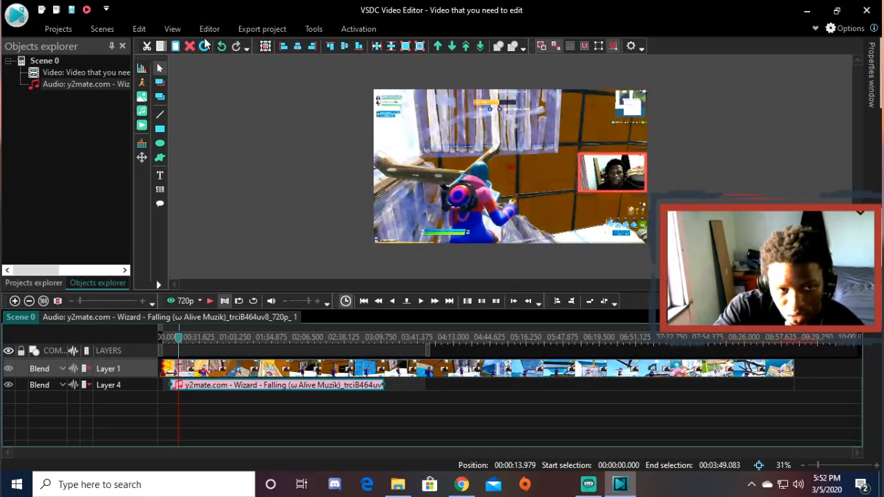
pyautogui.click(222, 46)
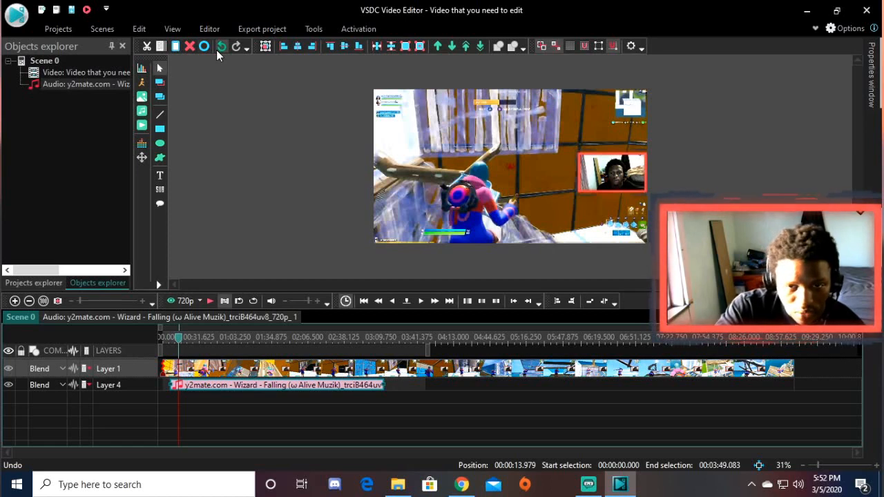
pyautogui.moveTo(222, 45)
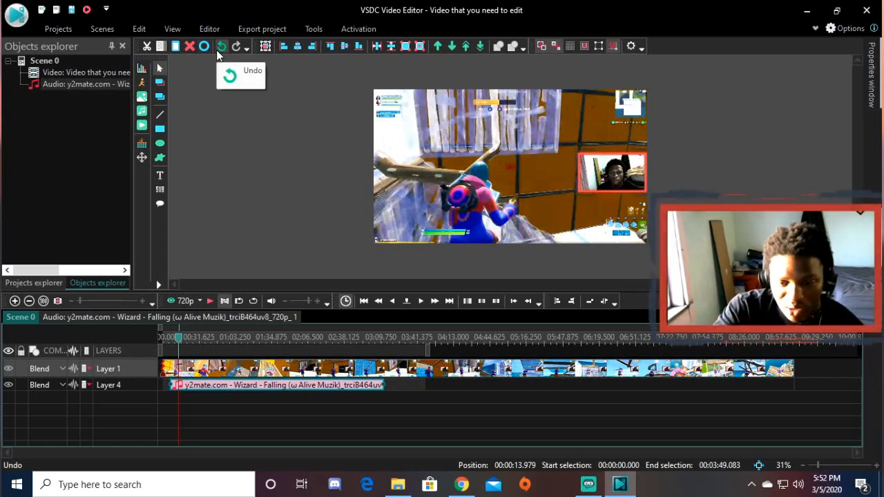
pyautogui.moveTo(268, 267)
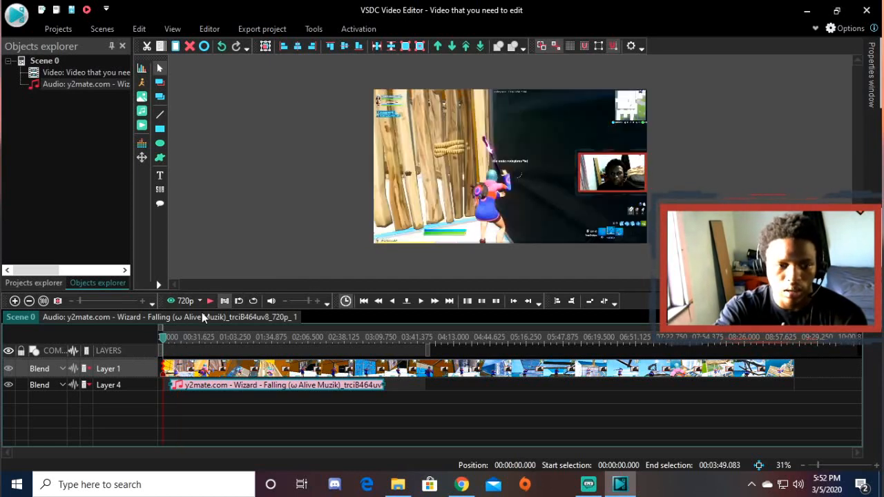
pyautogui.click(175, 337)
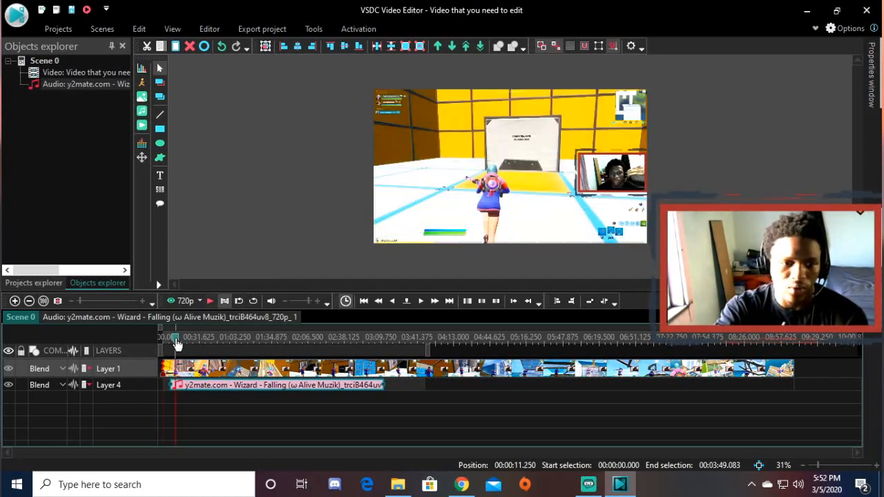